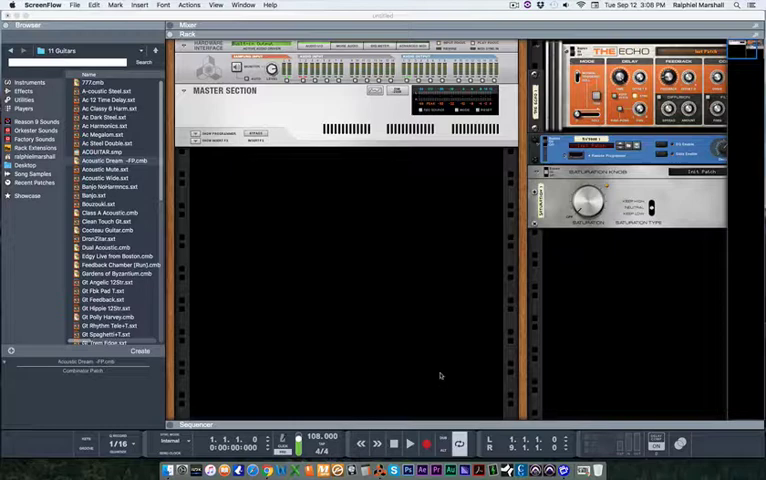
mouse_move(442, 365)
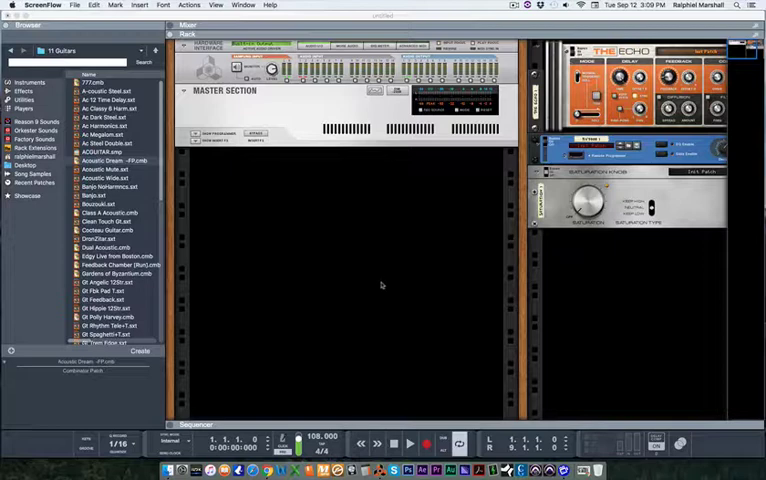
mouse_move(258, 217)
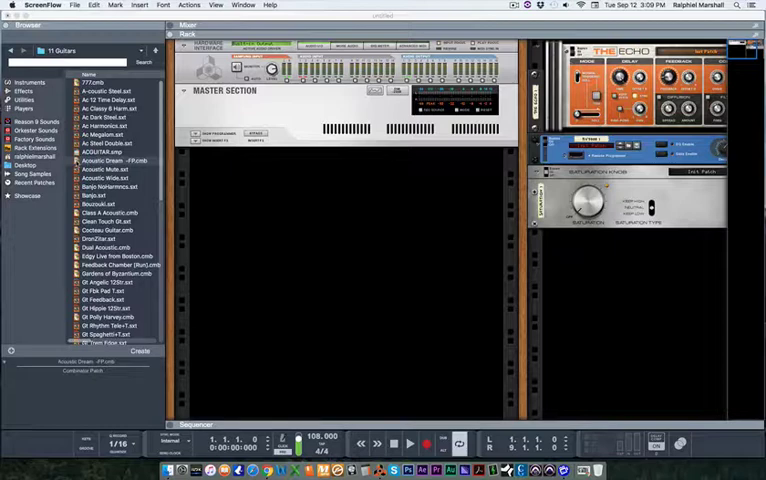
- Load the Acoustic Dream -FP.cmb guitar patch and add a player device to it
click(105, 161)
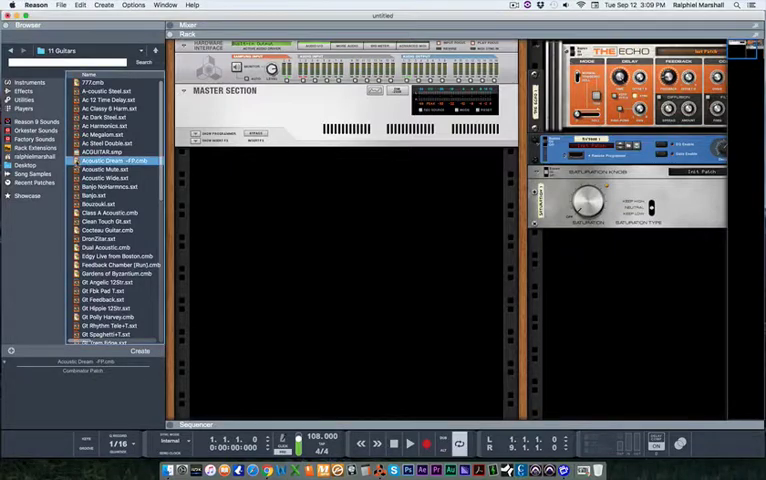
double_click(103, 160)
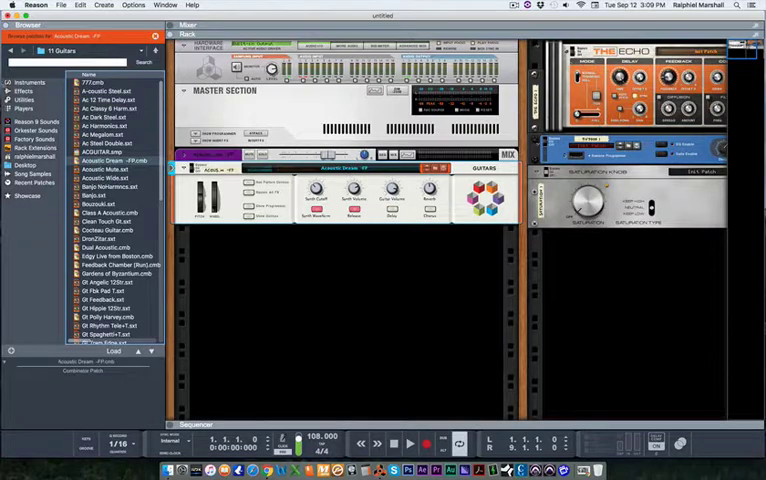
click(22, 108)
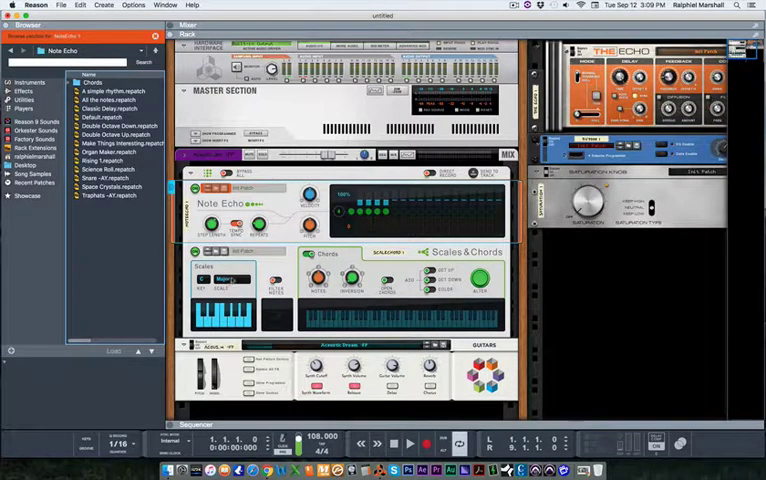
- Change the Scales & Chords key and scale to A minor
click(235, 279)
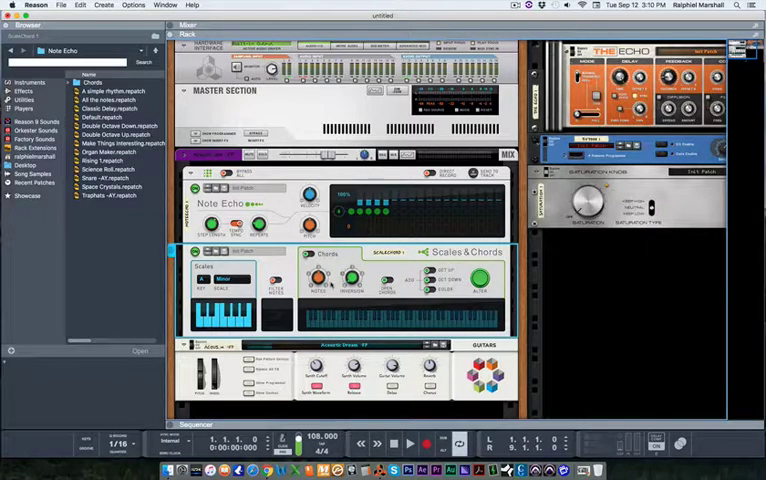
mouse_move(343, 262)
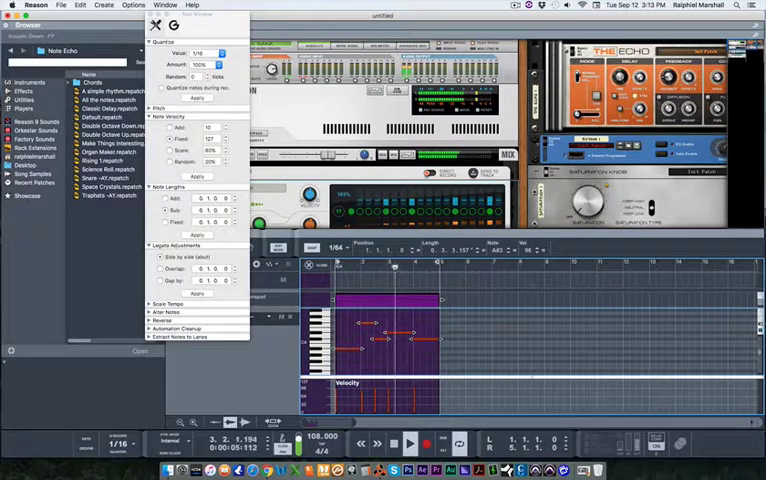
- Close the Tool Window after checking the recorded guitar notes
click(158, 23)
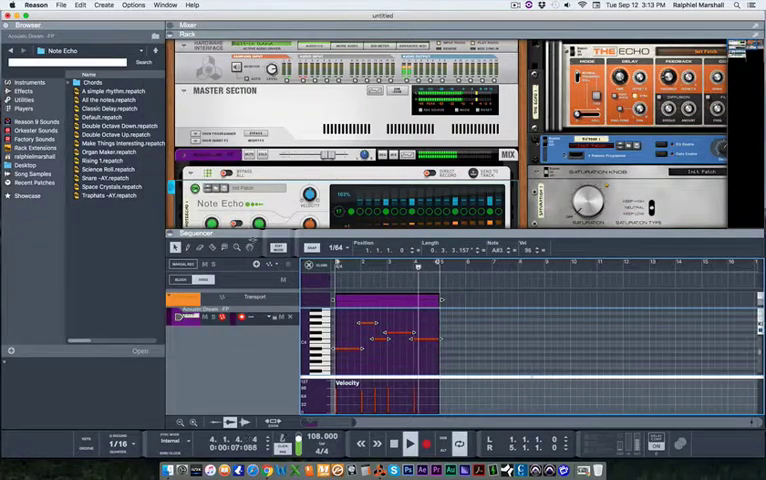